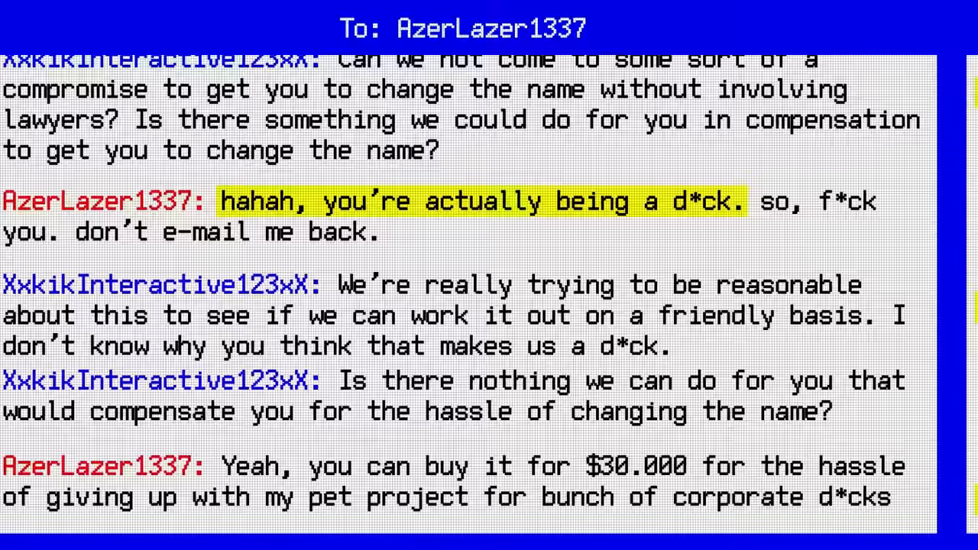
scroll("down", 3)
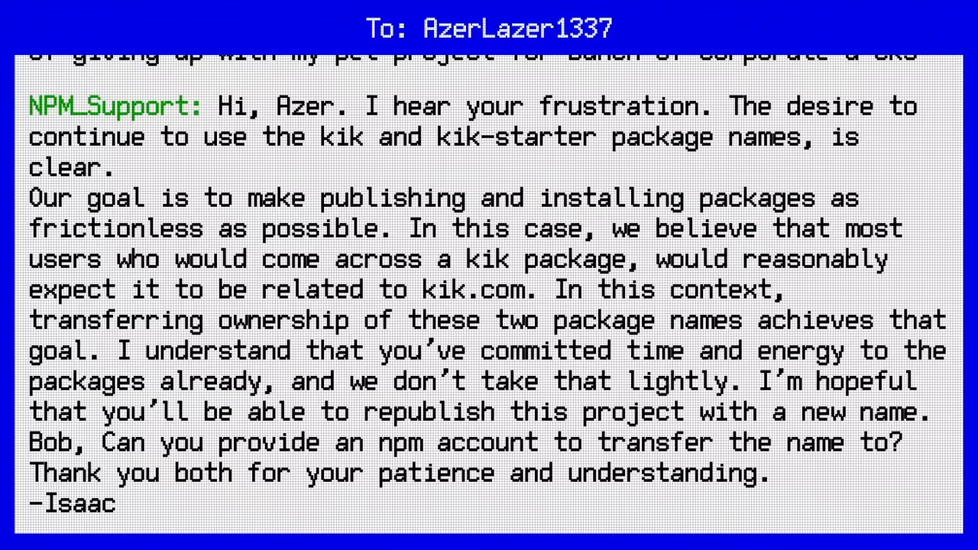